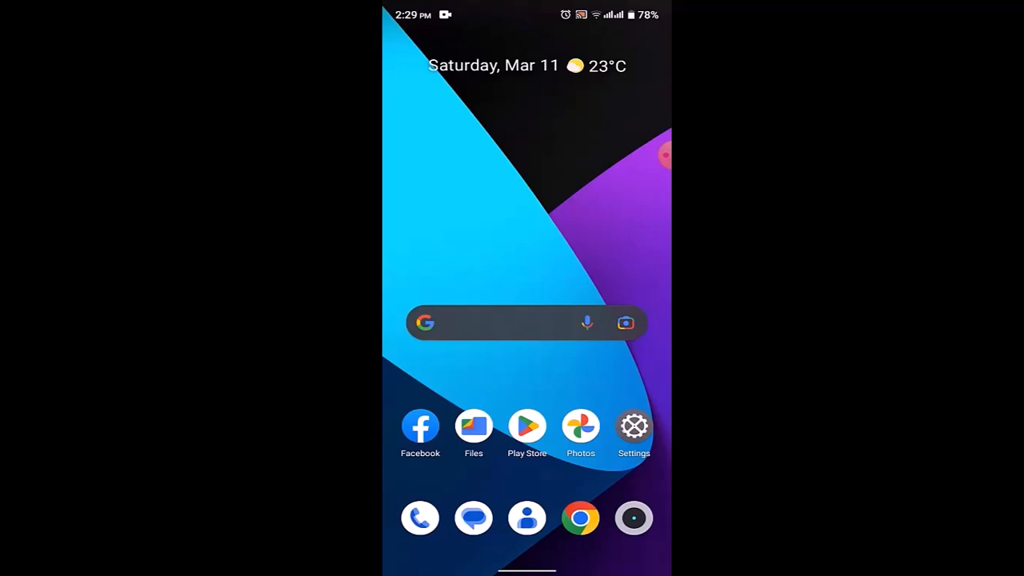
Rerun the earlier 'pokemon unite support' search in Chrome to show Google results
scroll(up, 3)
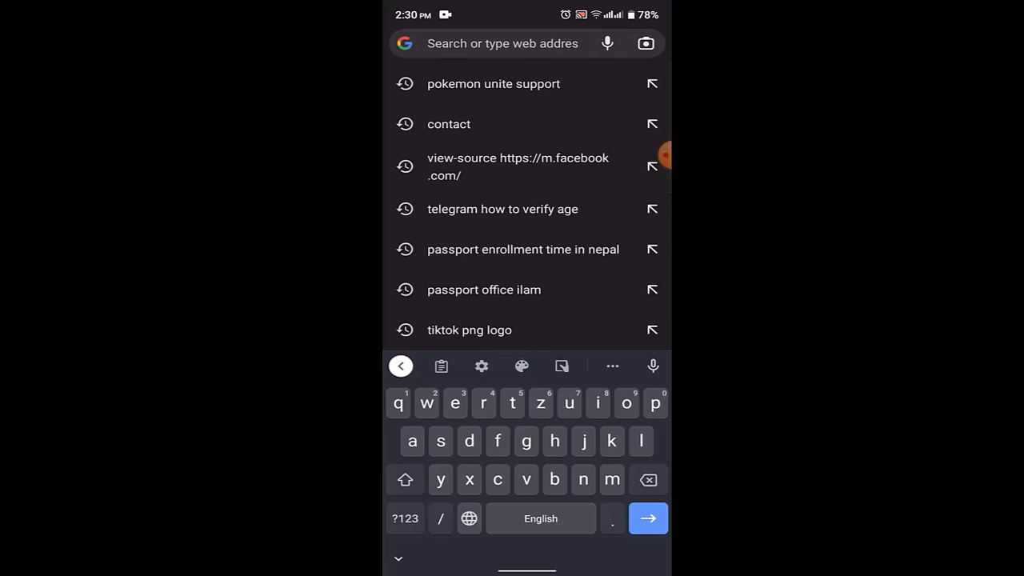
click(493, 84)
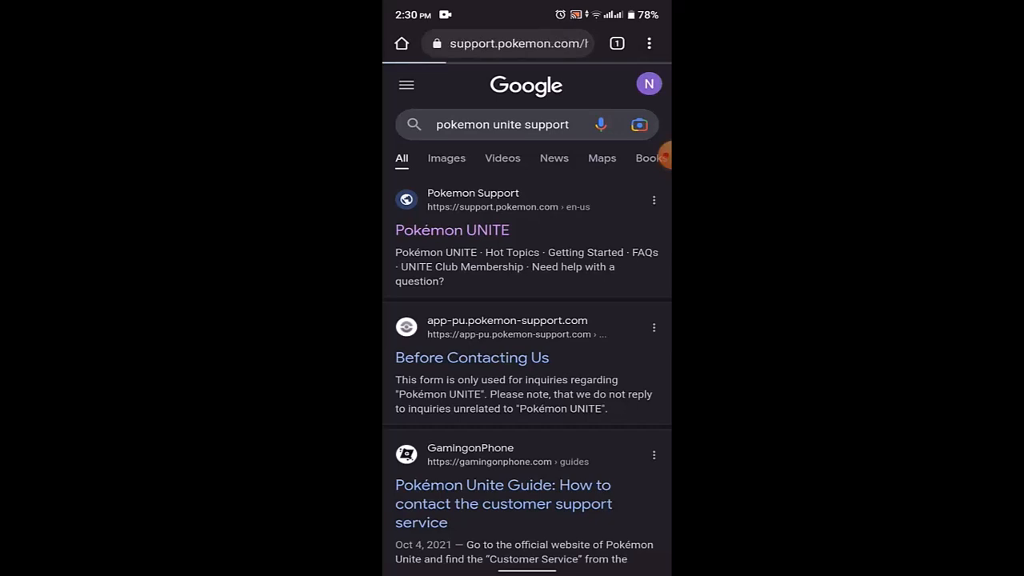
Go to the official Pokémon UNITE support page and reach its Submit a request form
click(452, 231)
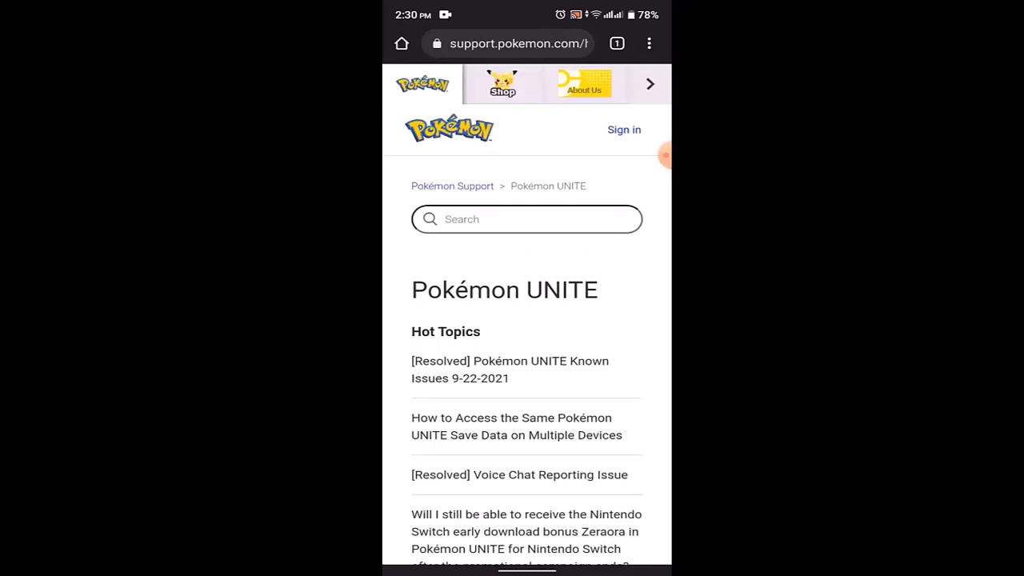
scroll(down, 3)
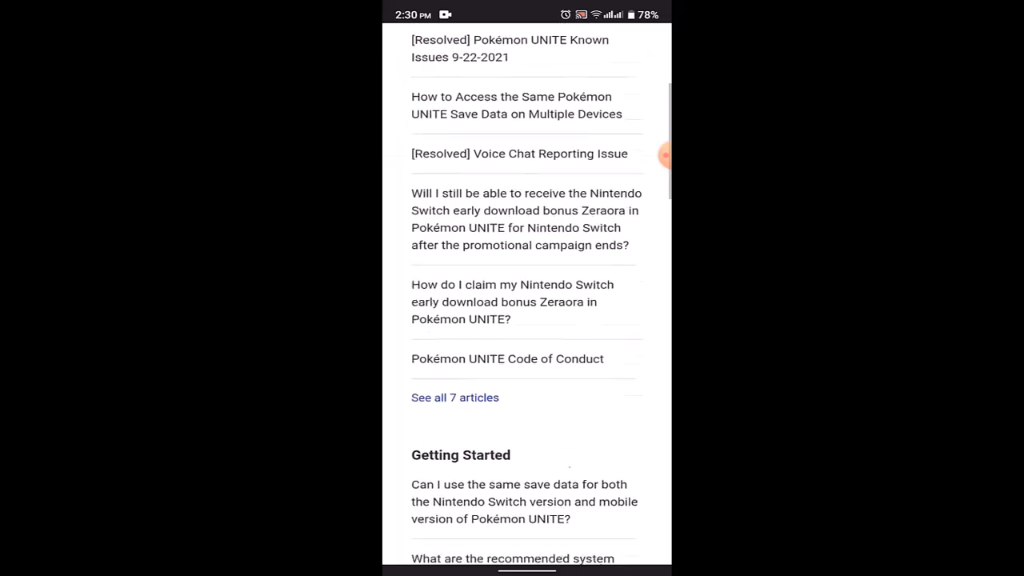
scroll(down, 3)
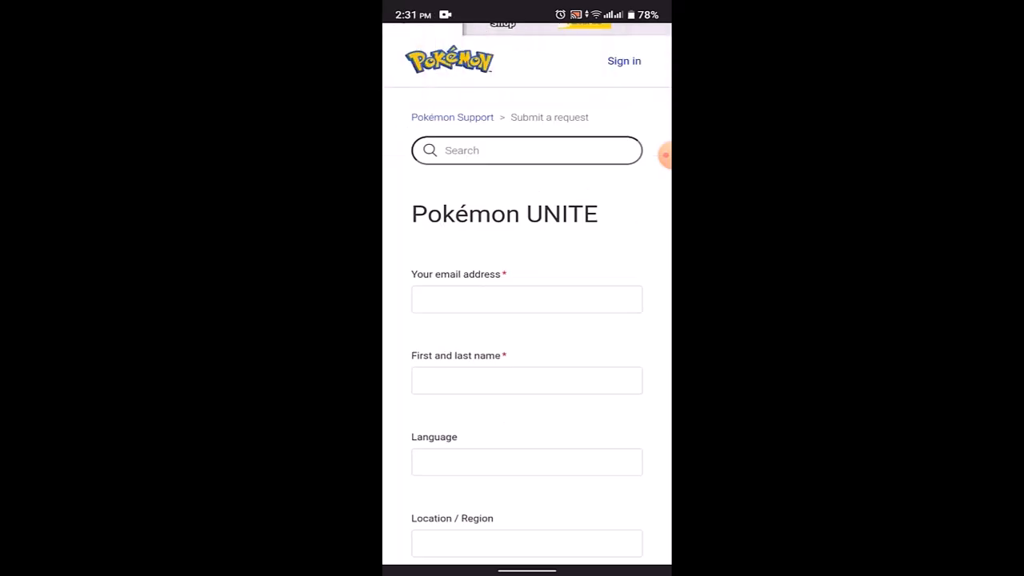
scroll(down, 3)
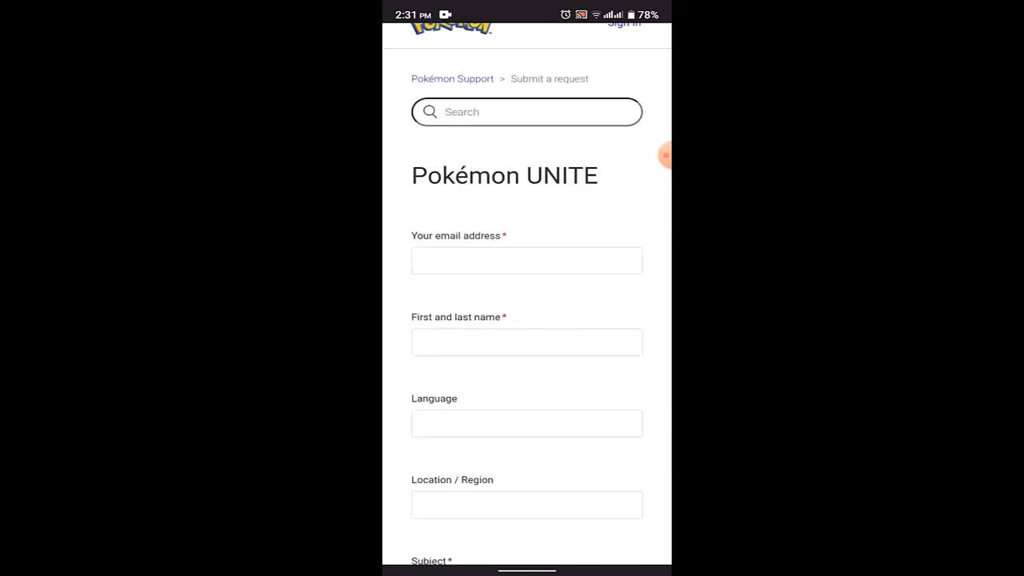
scroll(down, 3)
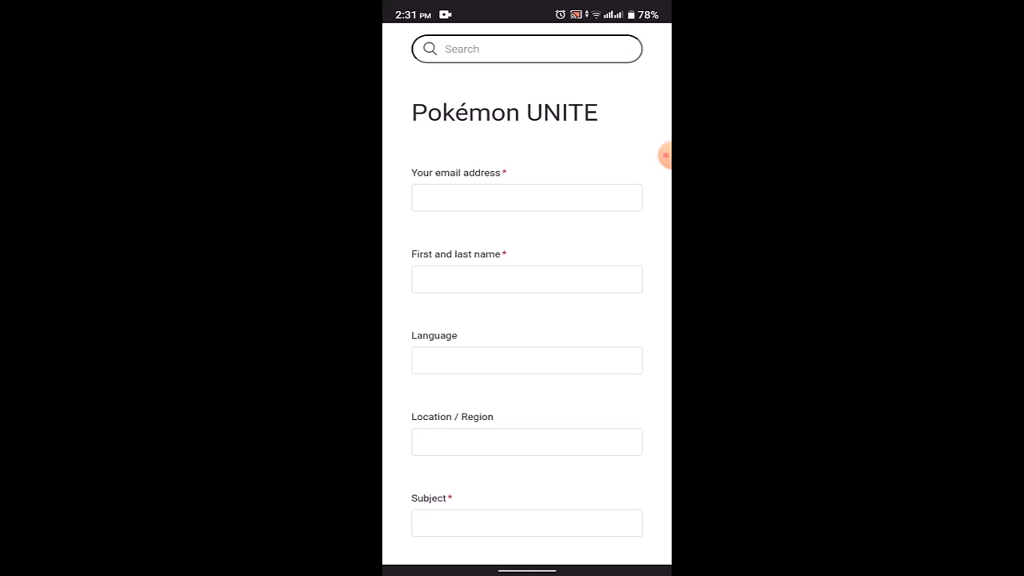
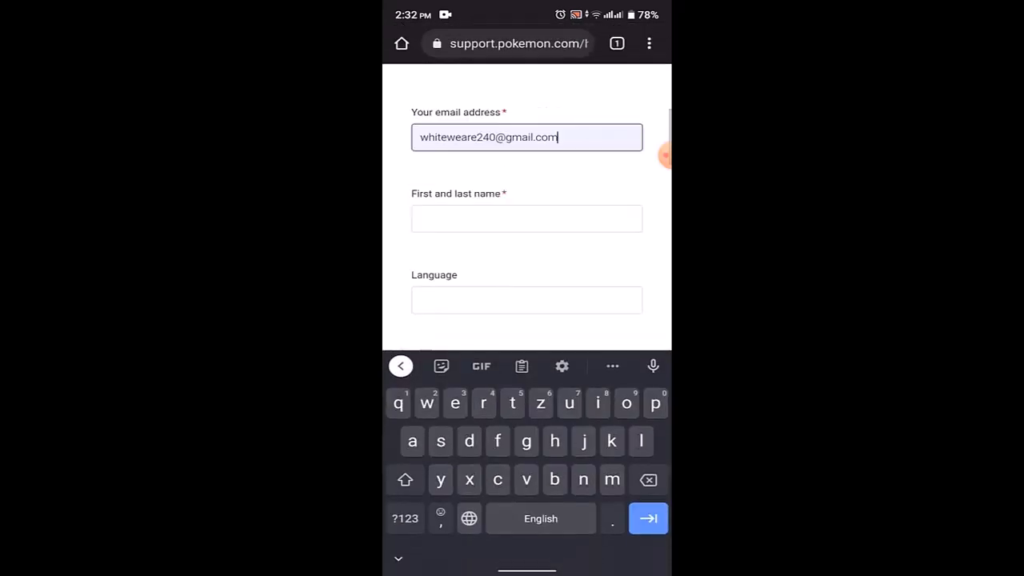
Enter Indian as the region and 'Account recovery' as the subject
click(526, 218)
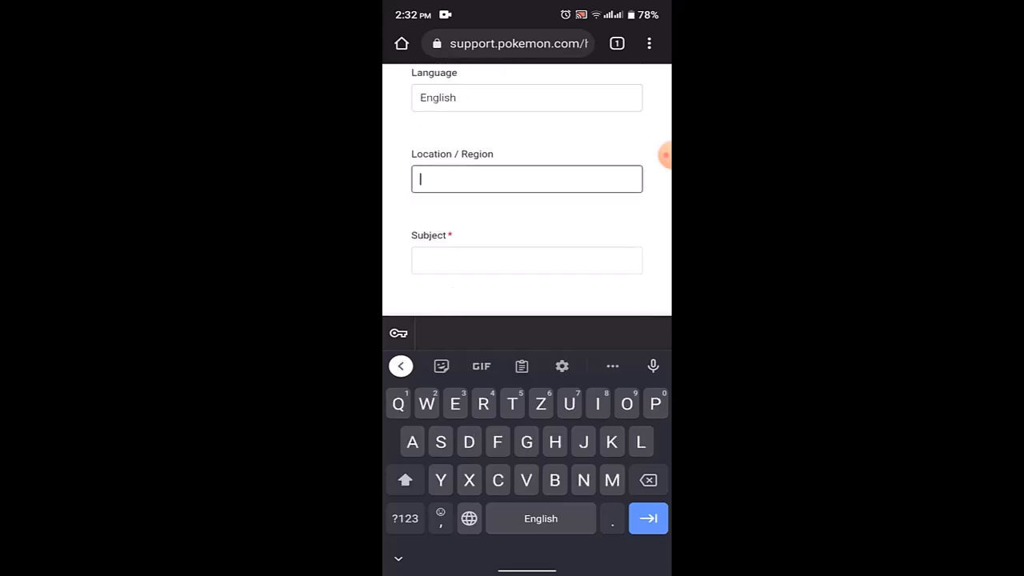
text(Indian)
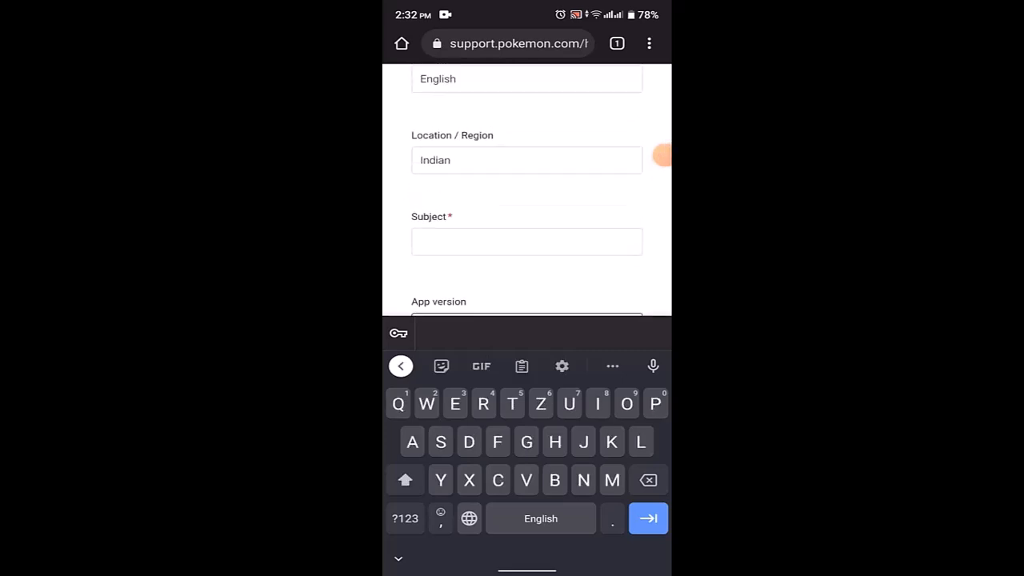
text(Account recovery)
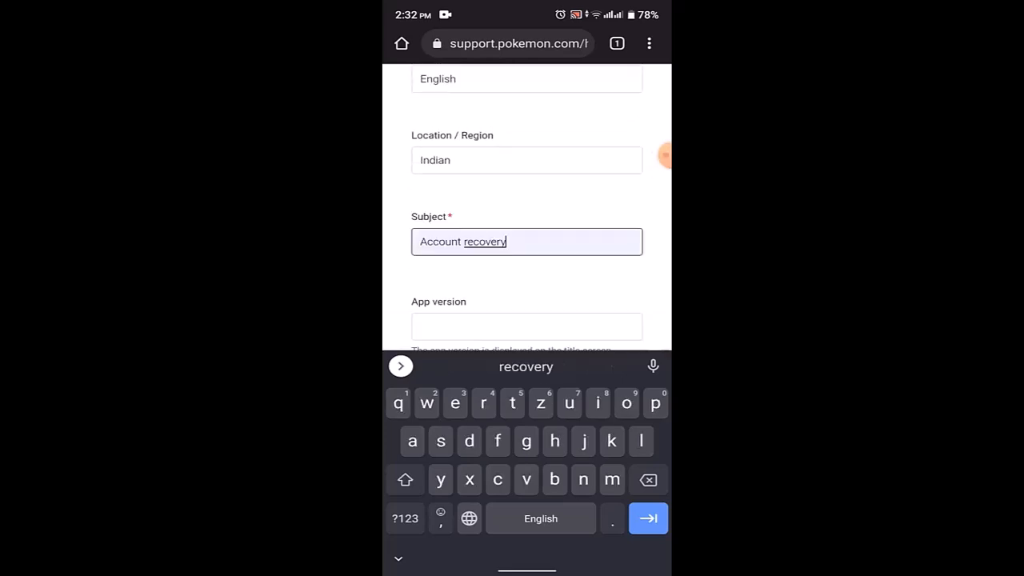
Enter app version 1.2.1.10_r335379_12
scroll(down, 3)
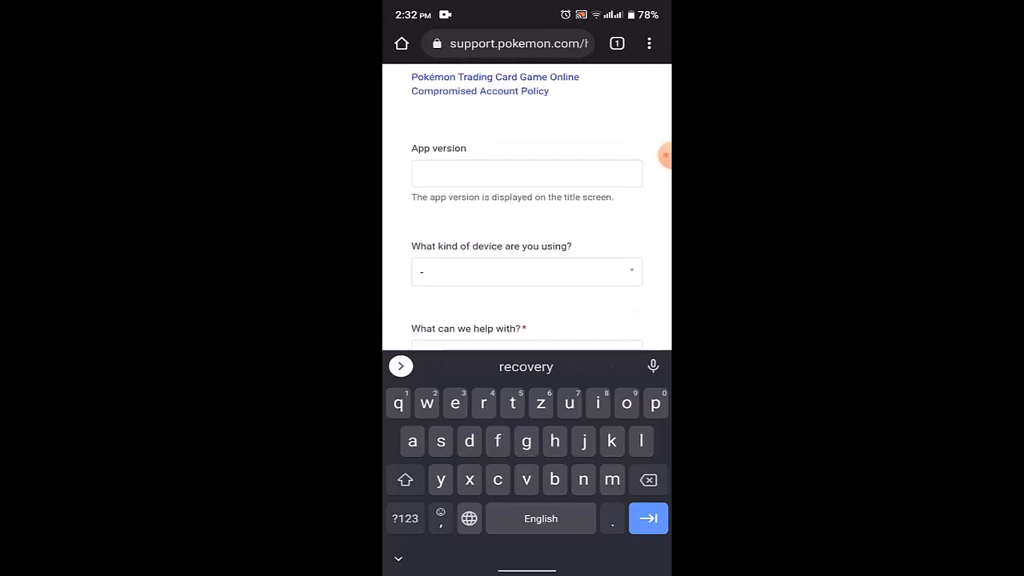
click(525, 173)
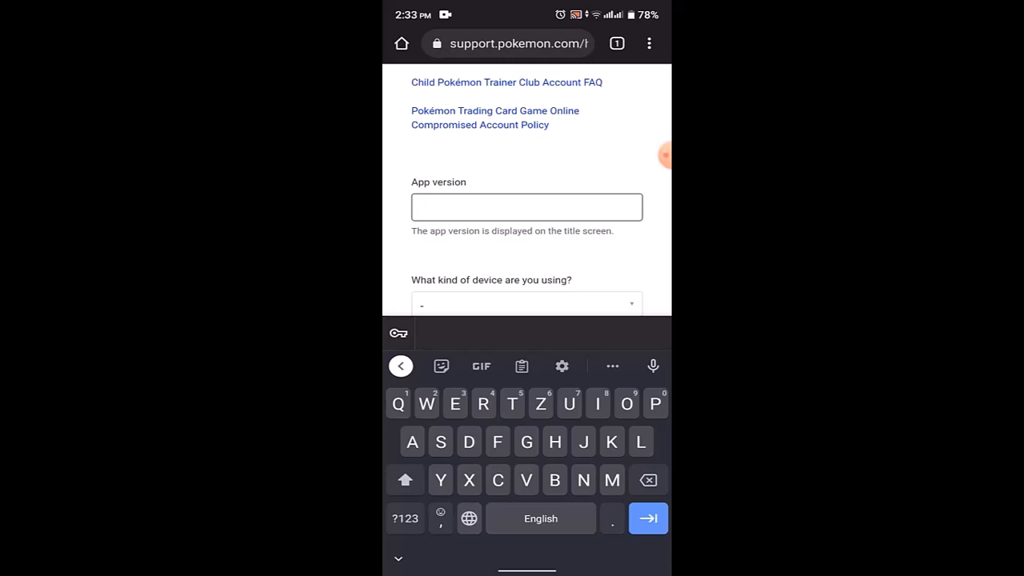
text(1.2.1.10_r335379_12)
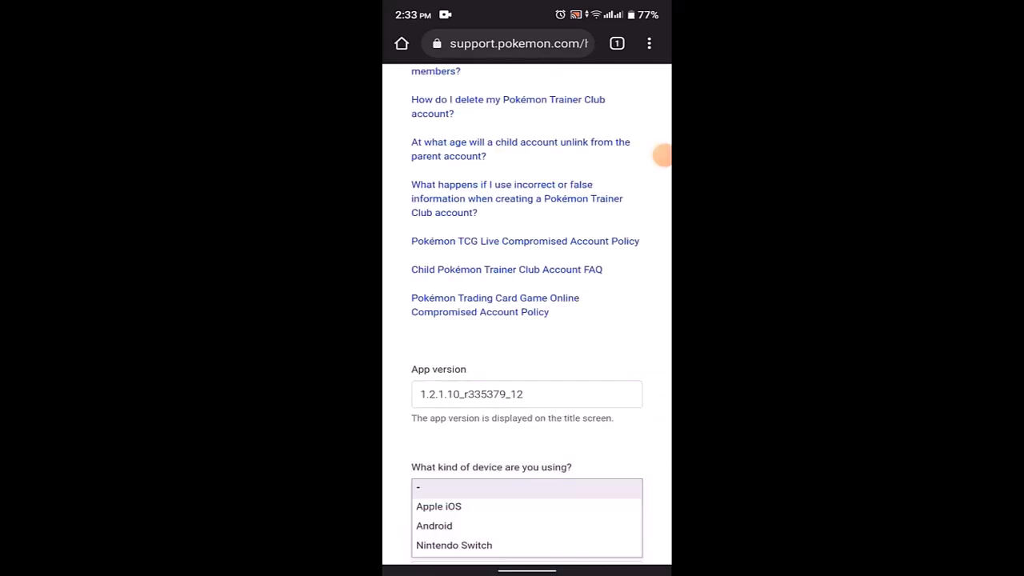
Set the device type to Android and enter 'Neh' as the device model
click(434, 525)
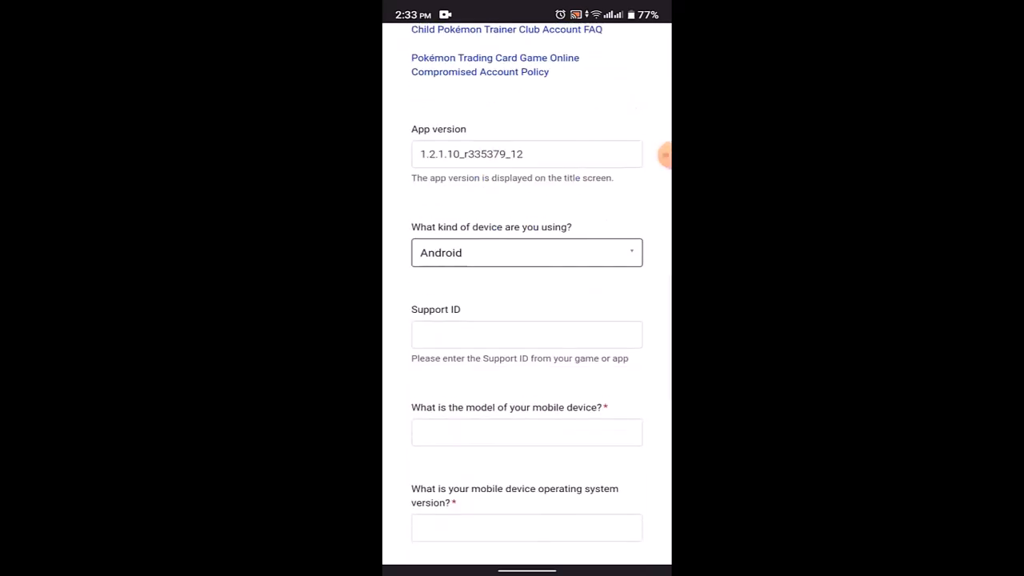
click(526, 334)
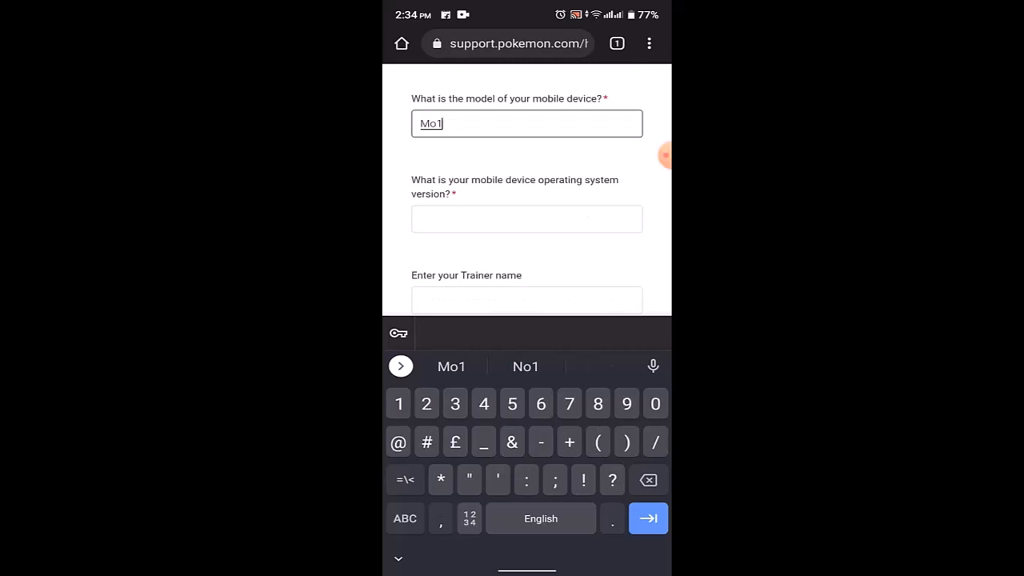
text(Nehrzzz)
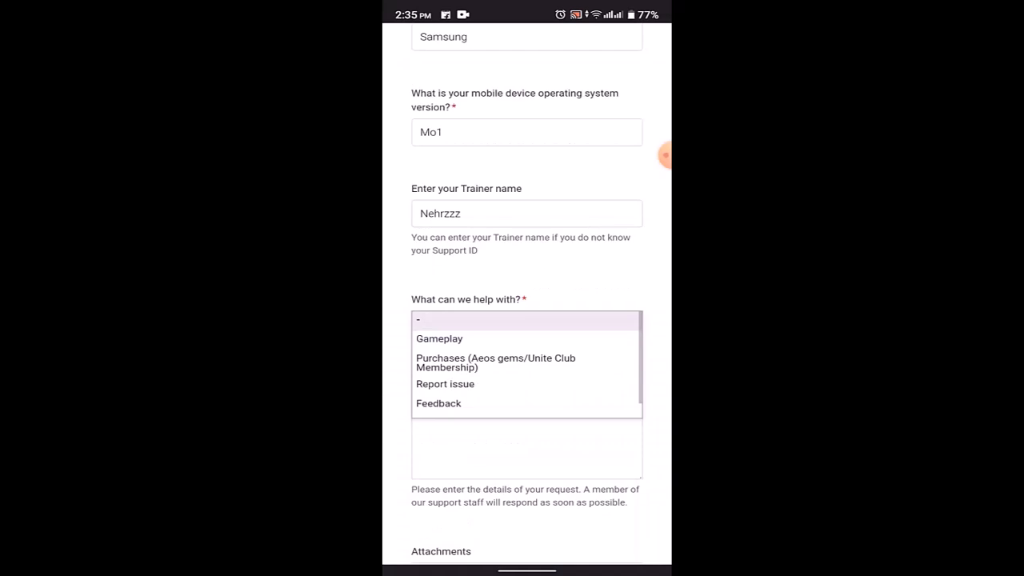
Set help topic Report issue, issue type Other, and playability Cannot play
click(445, 384)
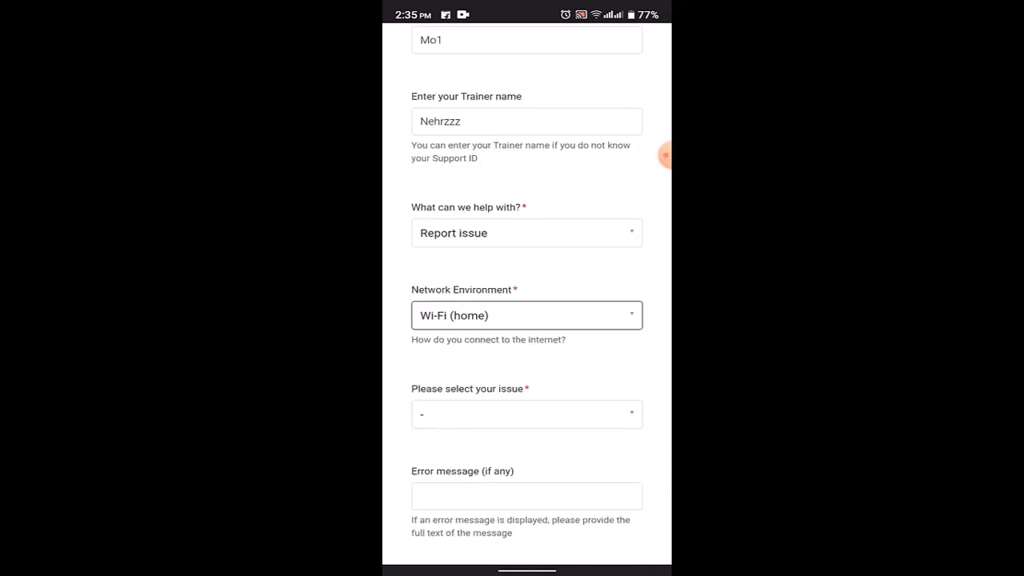
scroll(down, 3)
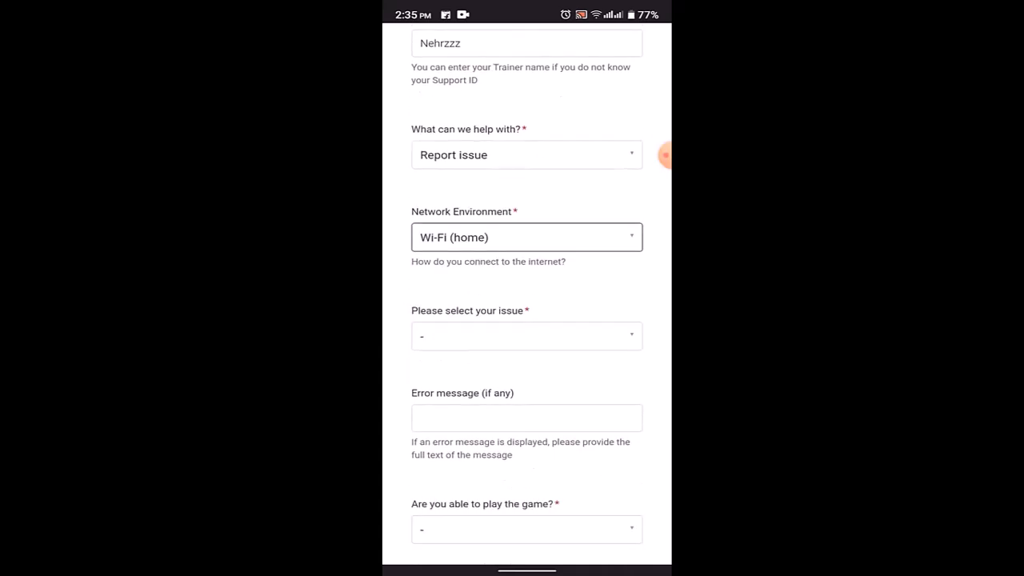
click(526, 336)
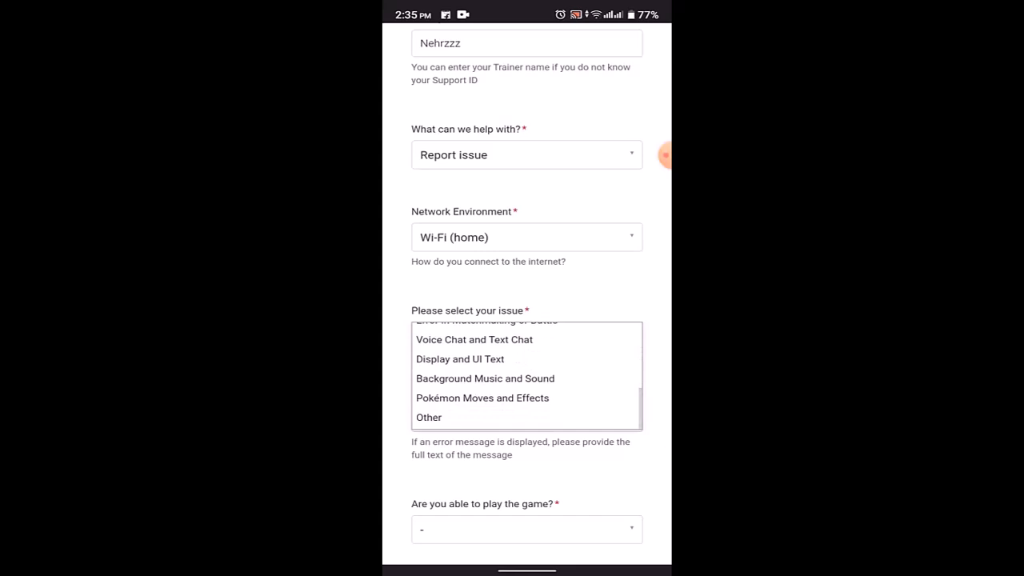
click(429, 416)
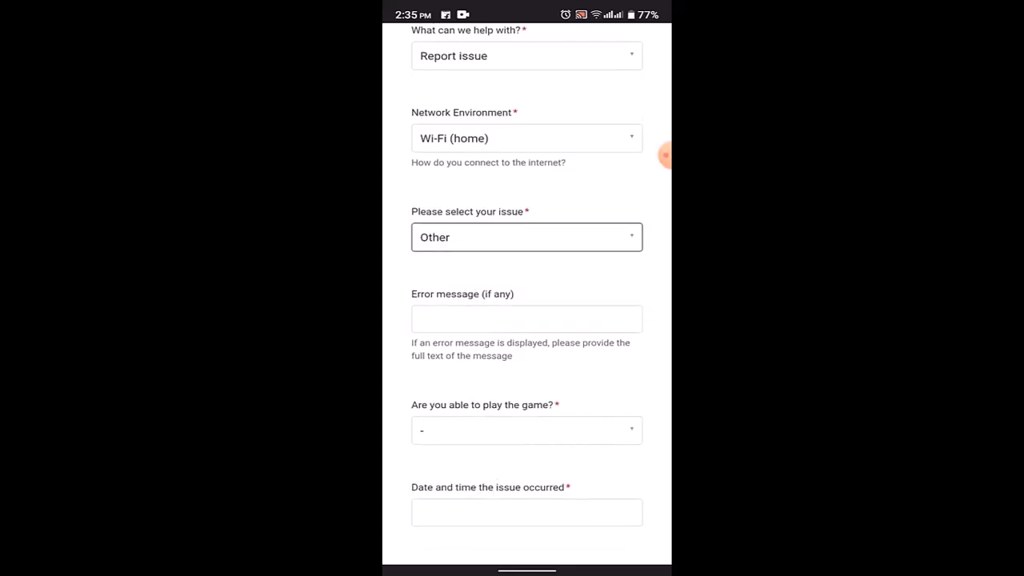
click(526, 430)
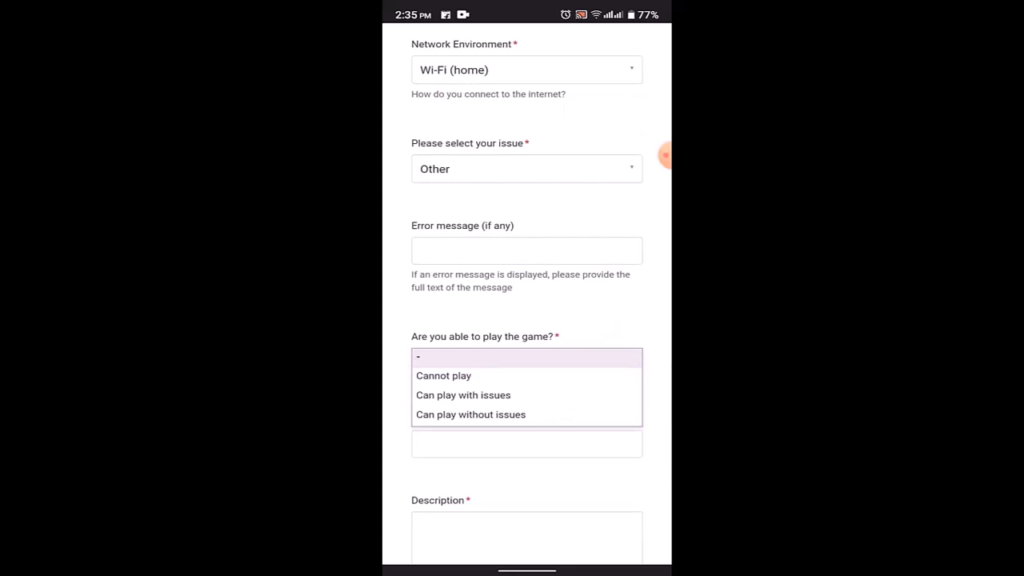
click(444, 375)
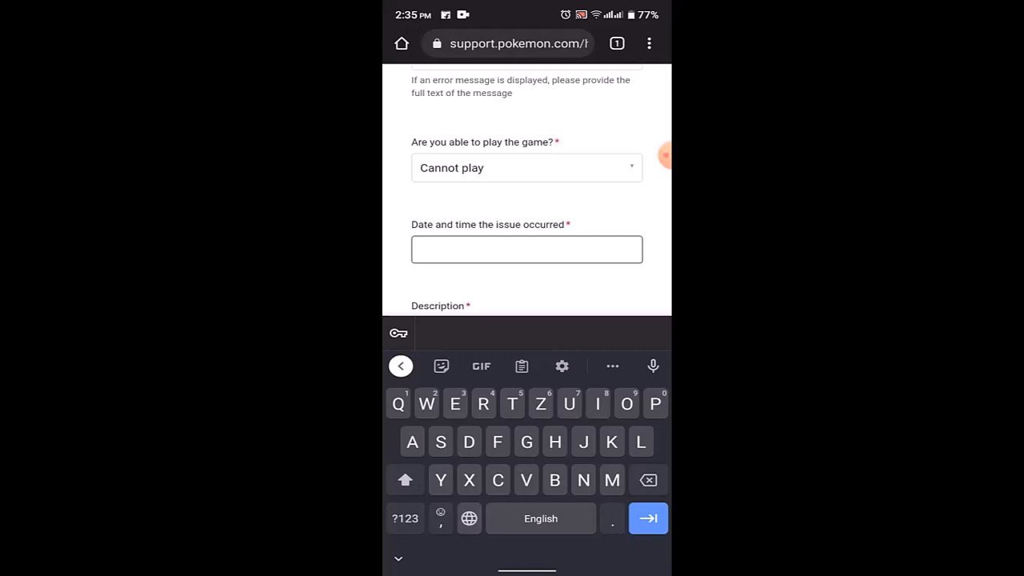
Enter the date '11th march' and submit the request, getting the success notice
text(11th march)
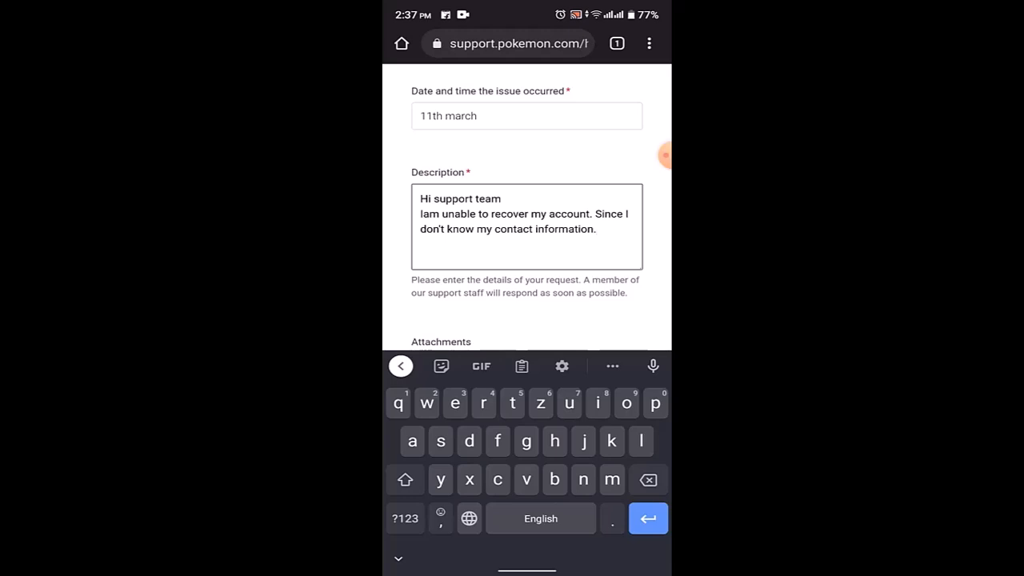
scroll(down, 3)
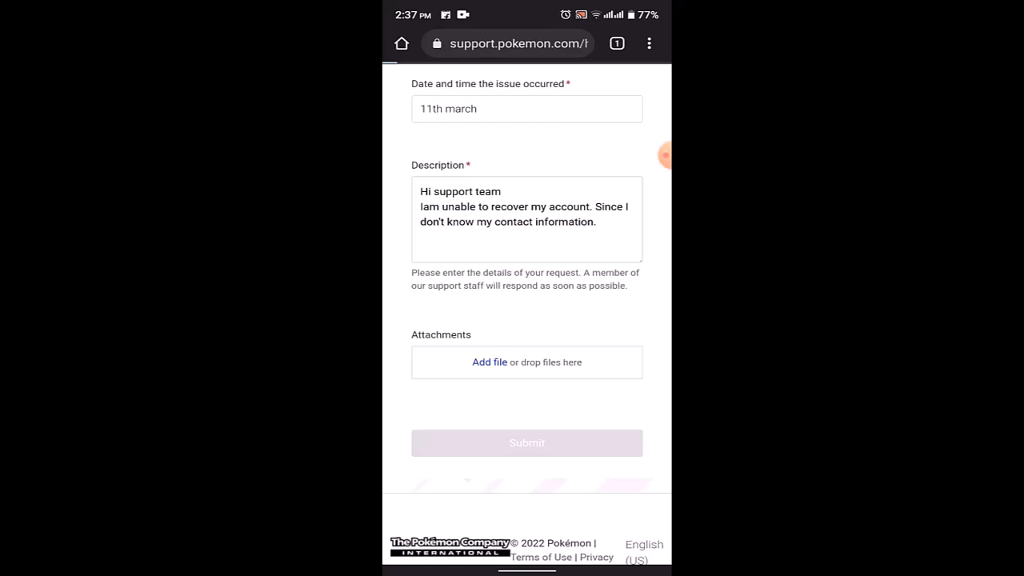
click(527, 441)
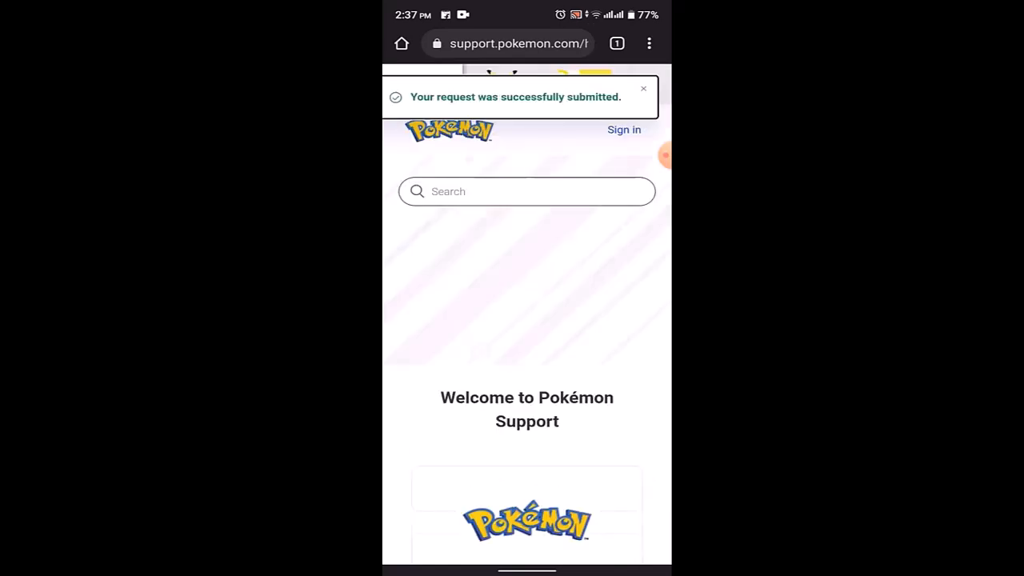